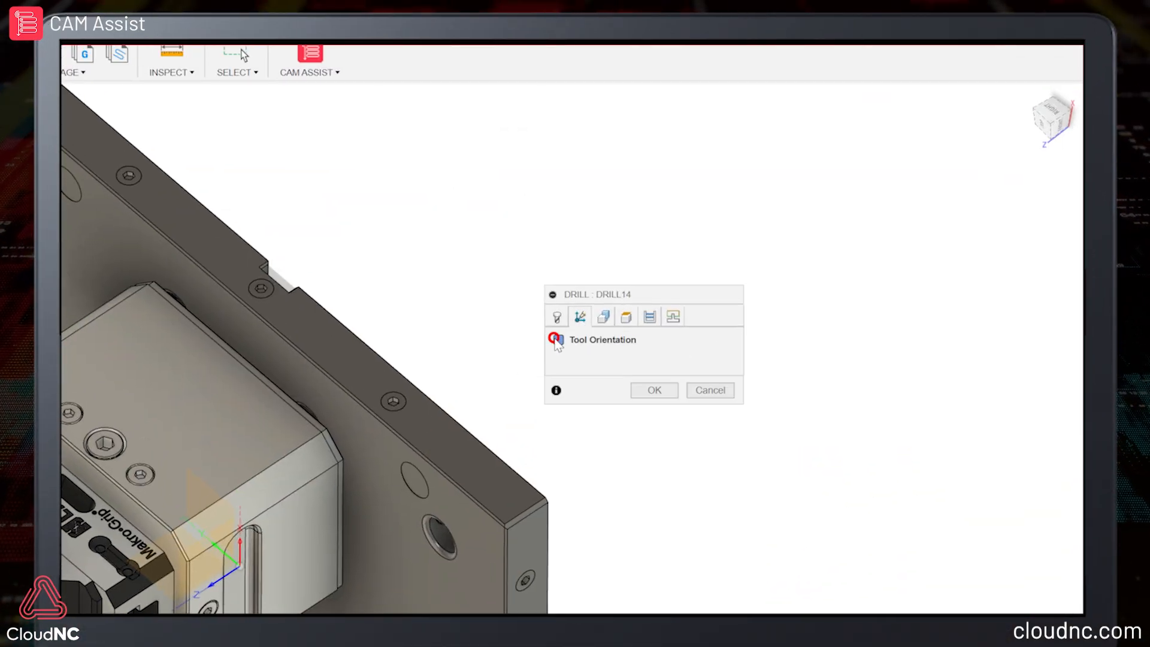
# - Enable a custom Tool Orientation for the DRILL14 drill operation
pyautogui.click(603, 325)
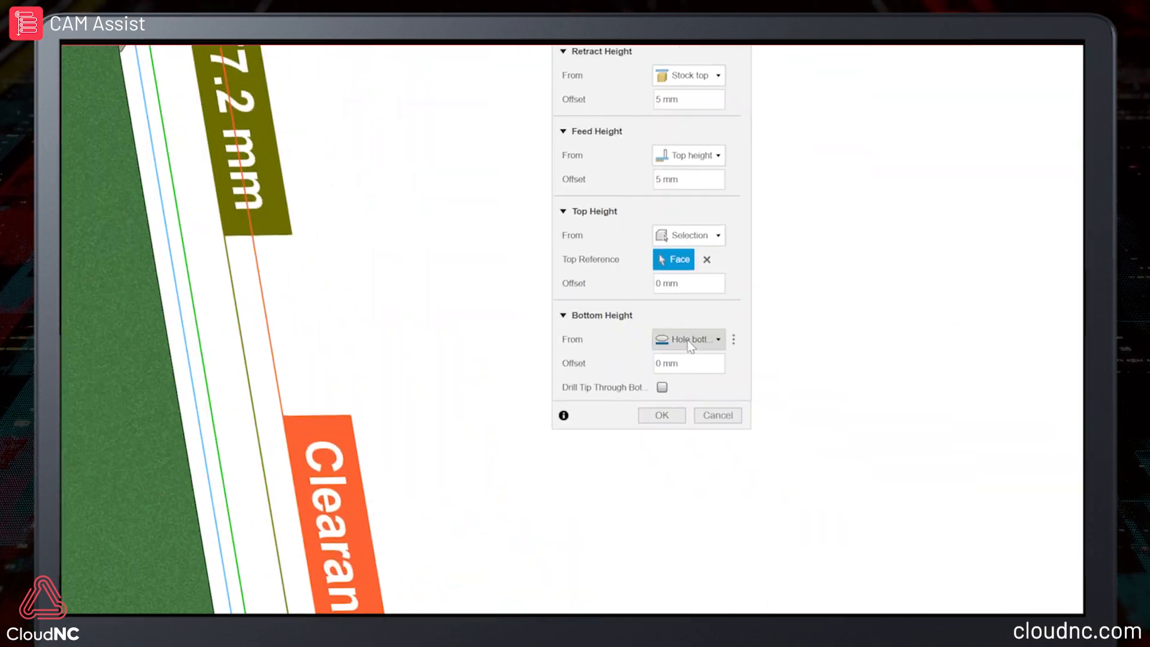
# - Set Bottom Height From to Selection so the drill bottom references a chosen face
pyautogui.click(687, 339)
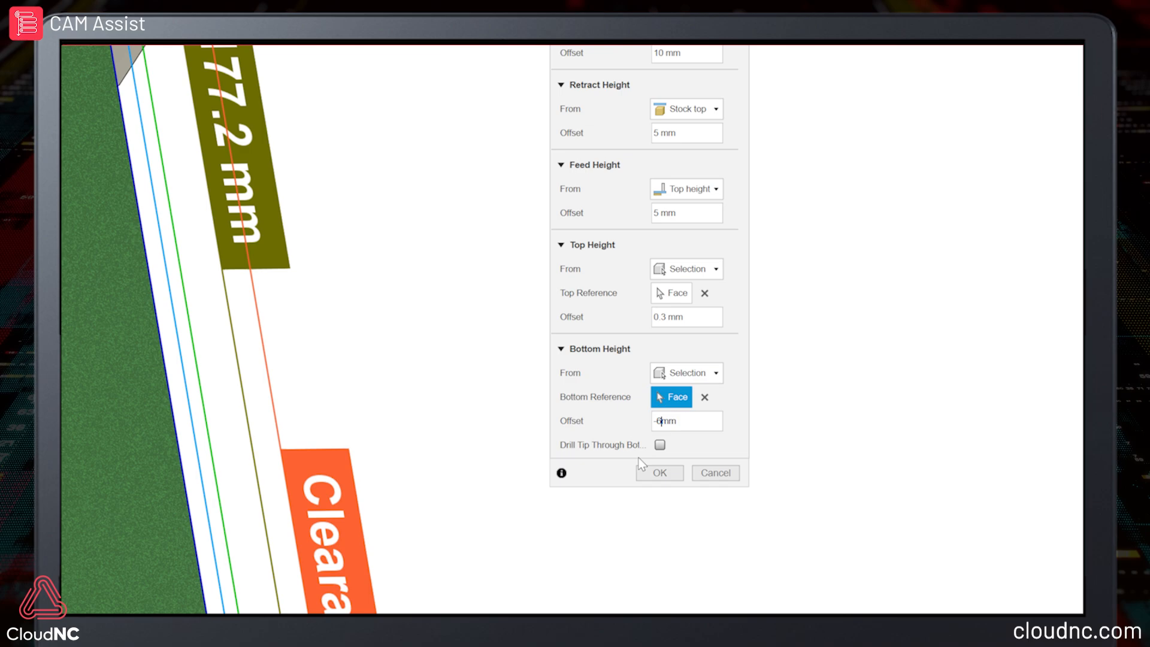